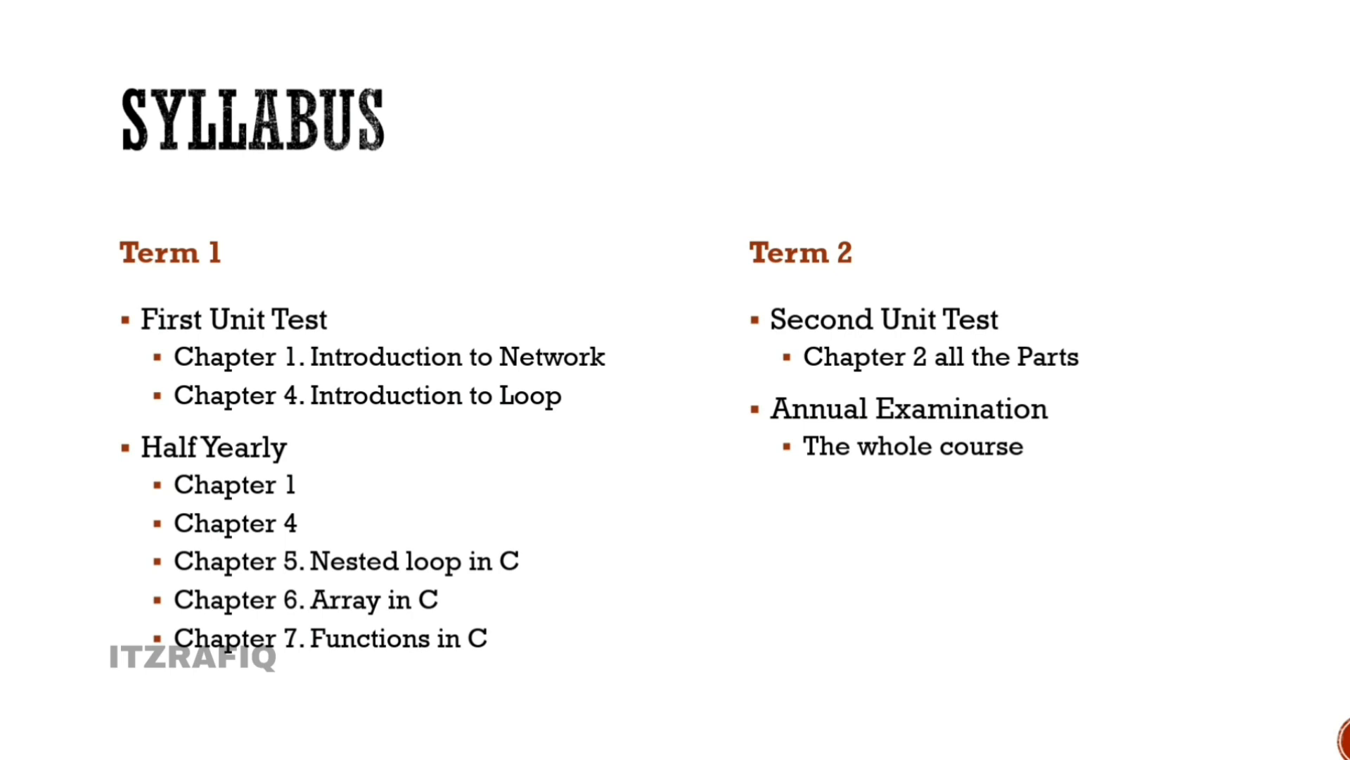
key("right")
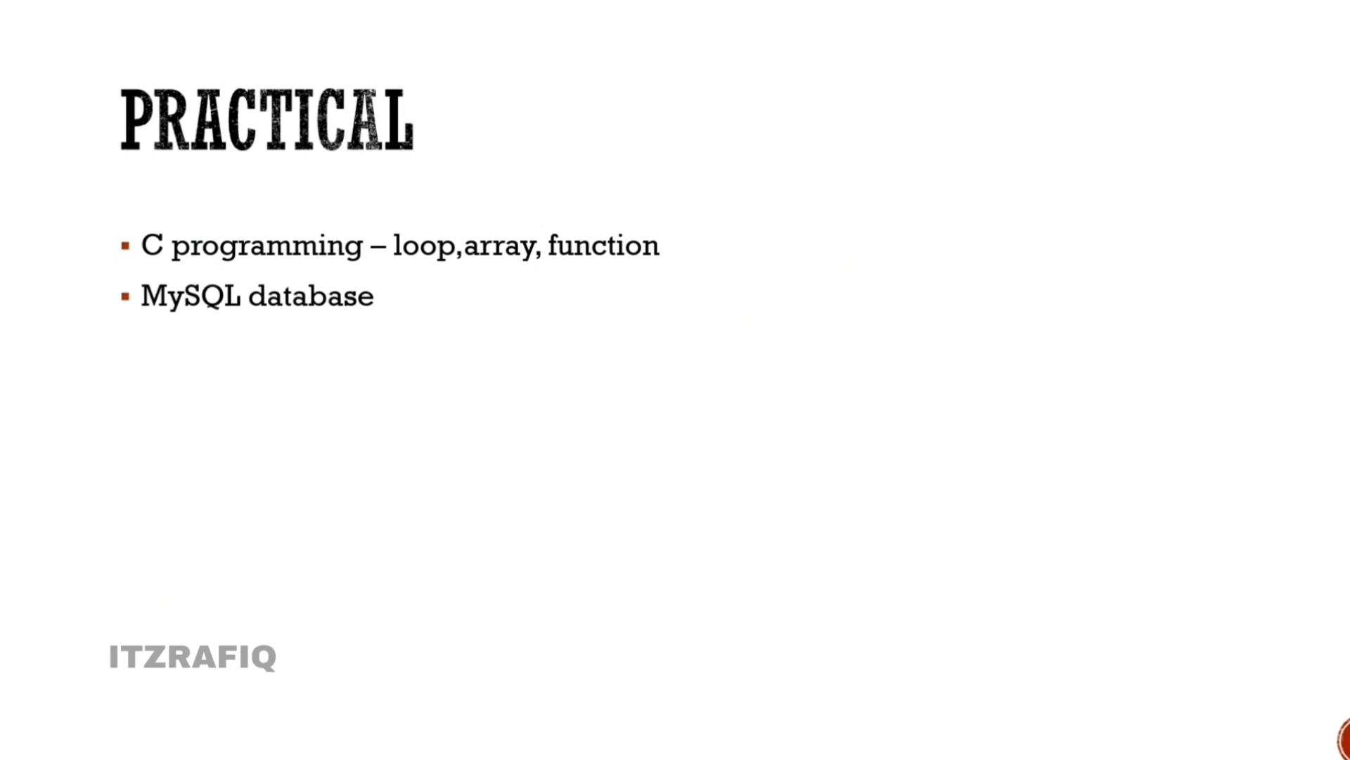
left_click(686, 613)
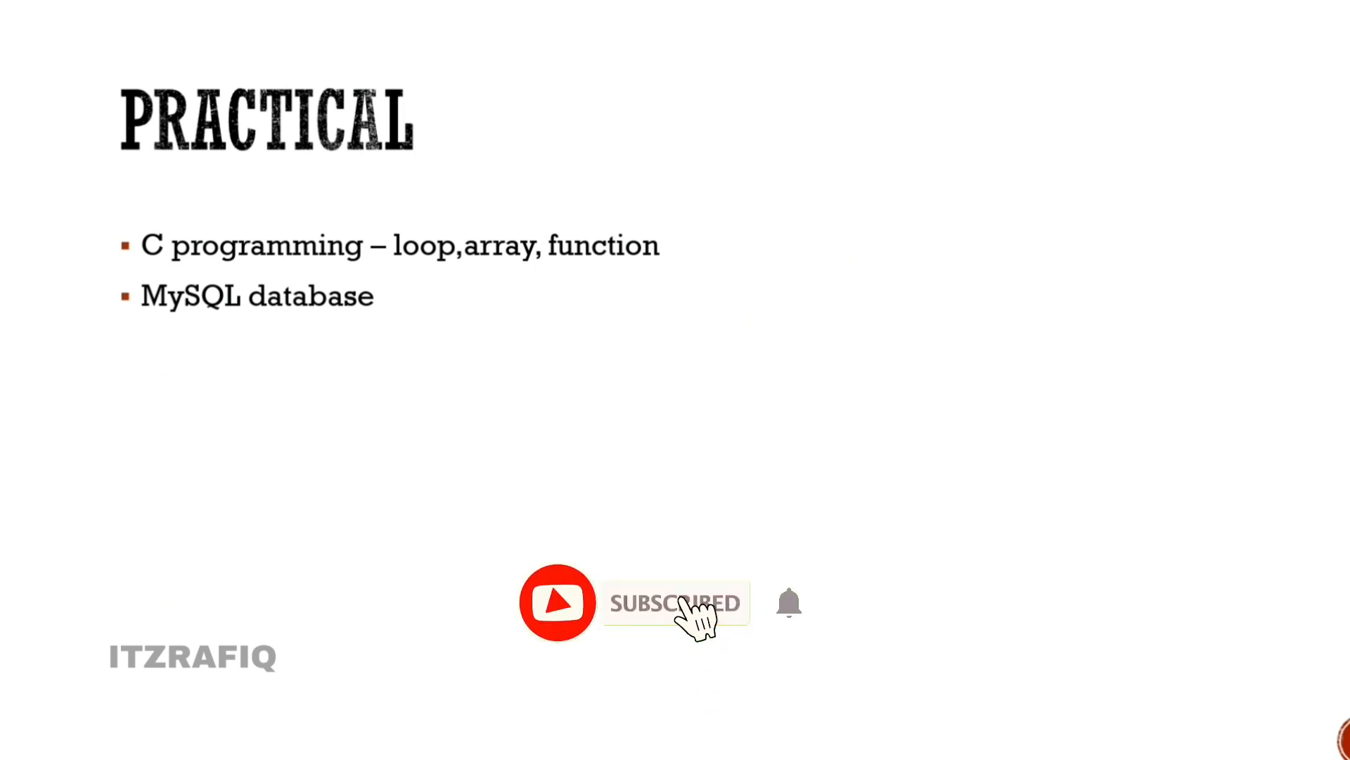